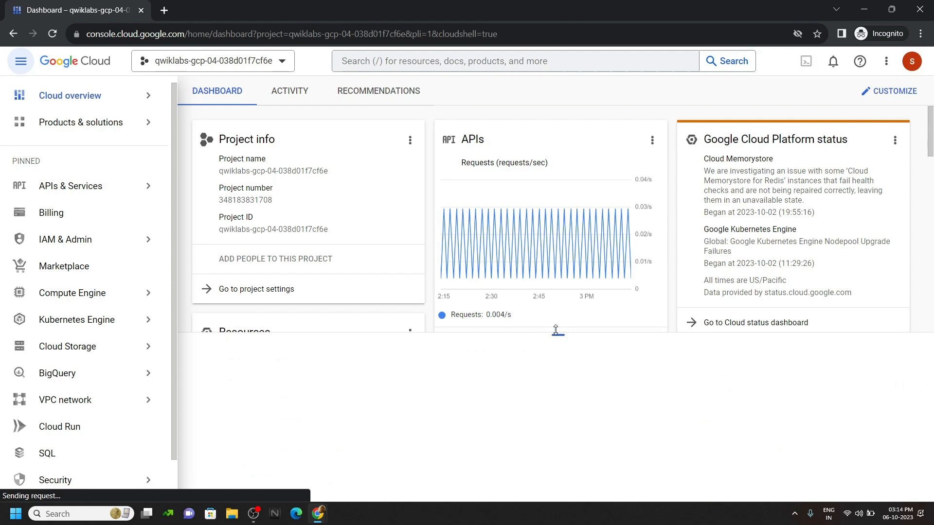
# Switch to the setup script window and scroll toward the load balancer lab instructions
pyautogui.click(806, 61)
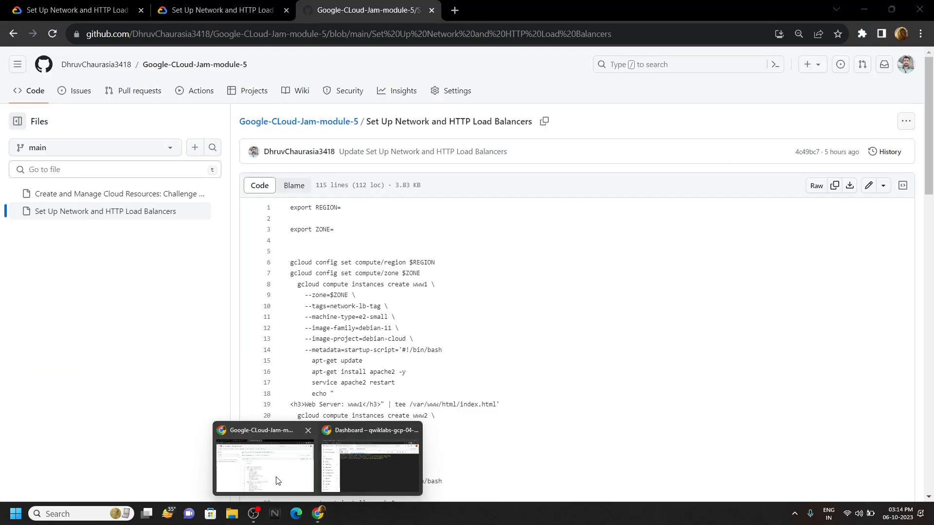
pyautogui.scroll(-3)
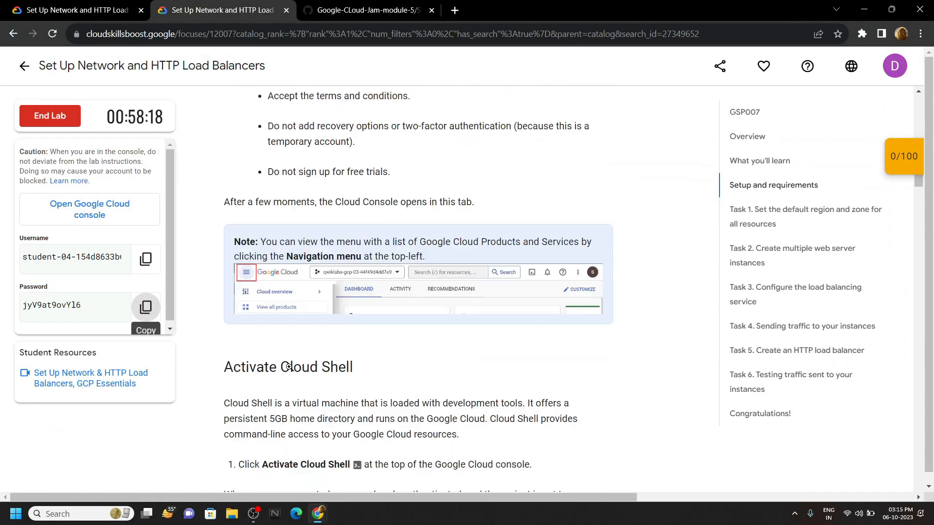
# Copy region europe-west1 and zone europe-west1-d from Task 1, then return to GitHub
pyautogui.scroll(-3)
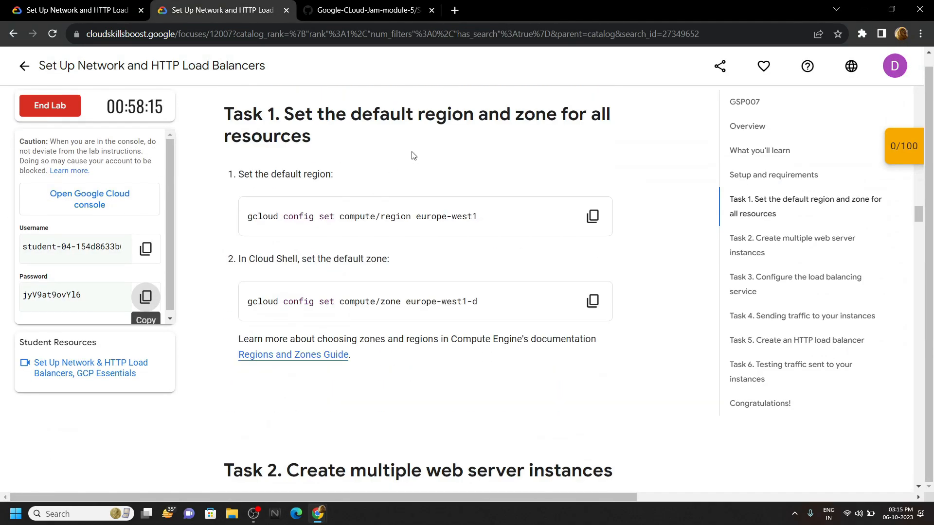
pyautogui.doubleClick(446, 216)
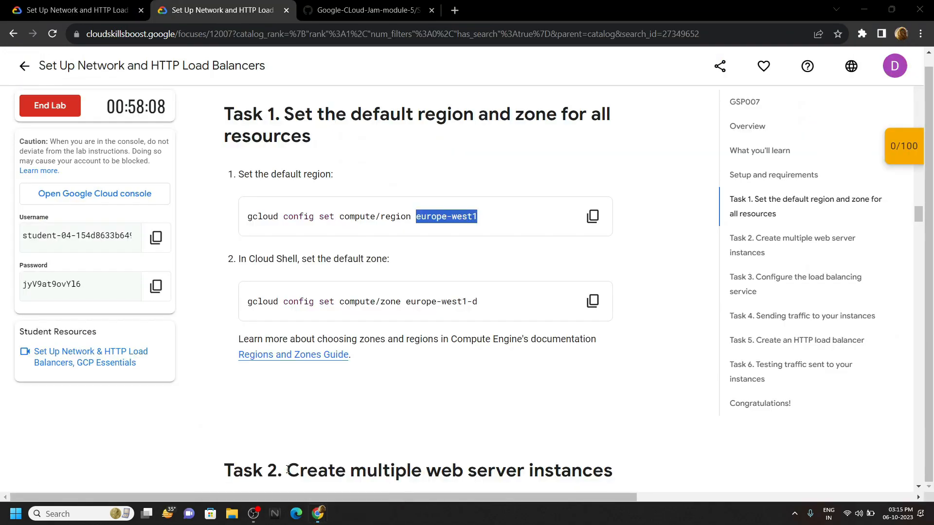
pyautogui.click(363, 10)
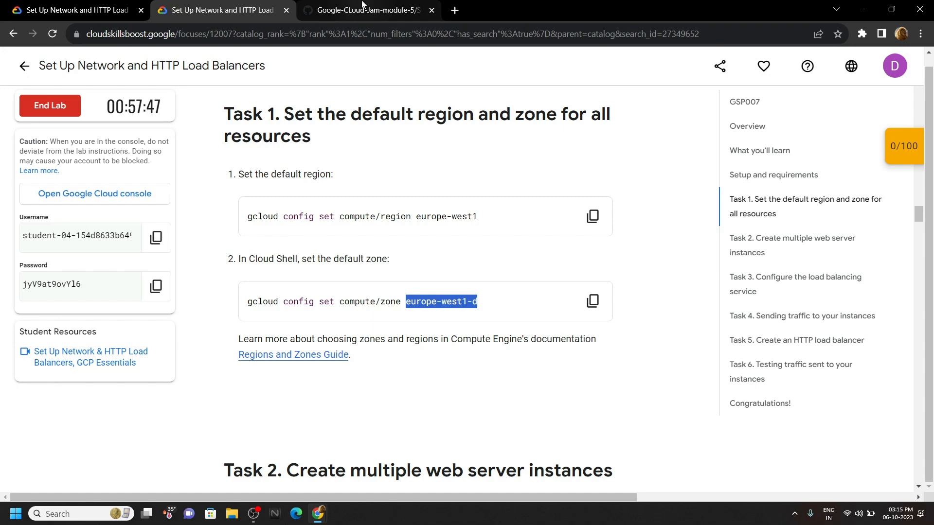
pyautogui.click(363, 10)
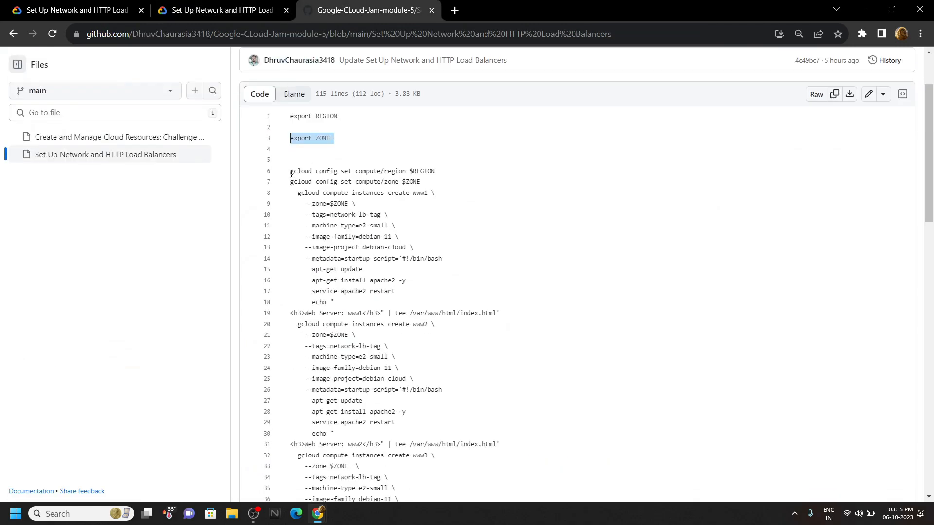
# Scroll through the GitHub setup script for creating web servers www1, www2 and www3
pyautogui.scroll(-3)
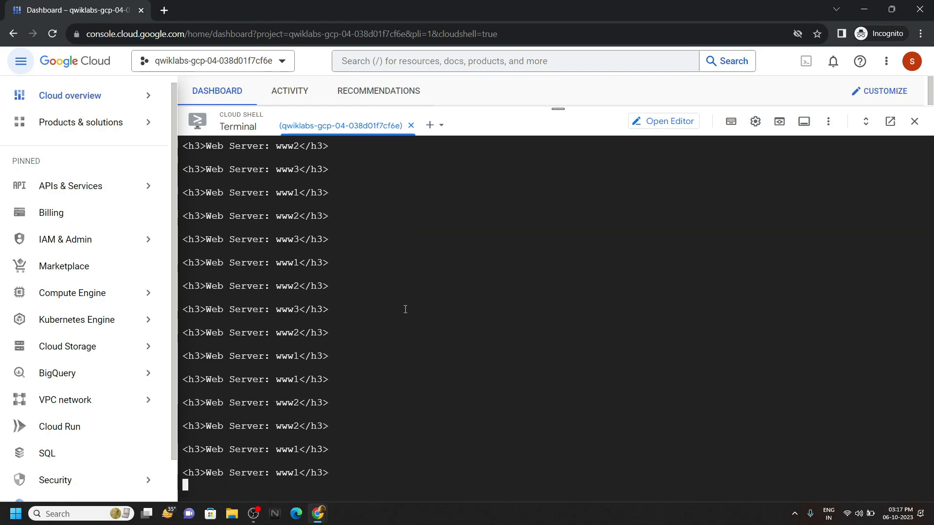
# Return to the lab, showing score 30/100, and scroll to Task 5's load balancer steps
pyautogui.press('ctrl+c')
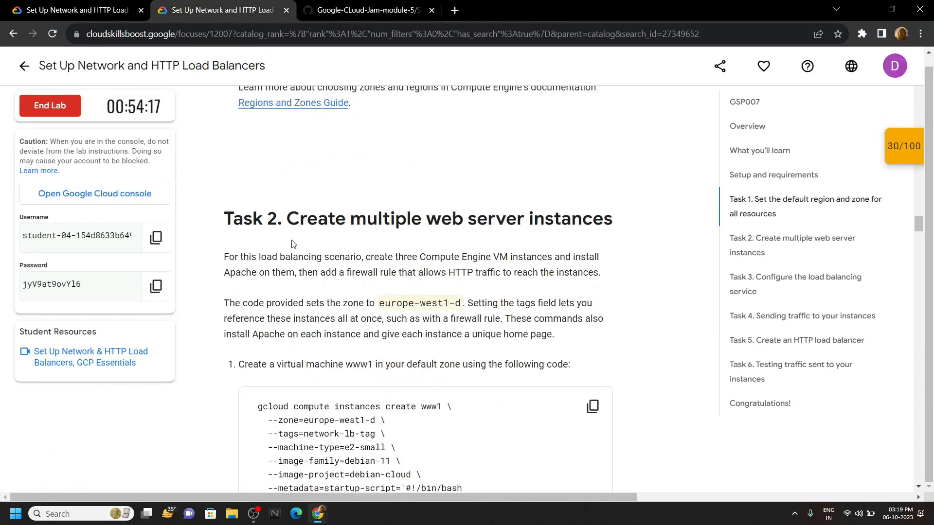
pyautogui.scroll(-3)
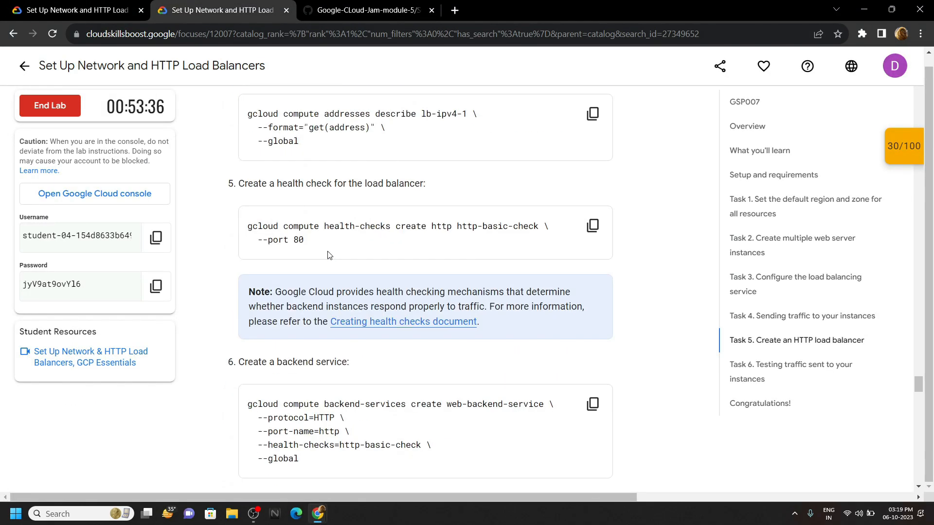